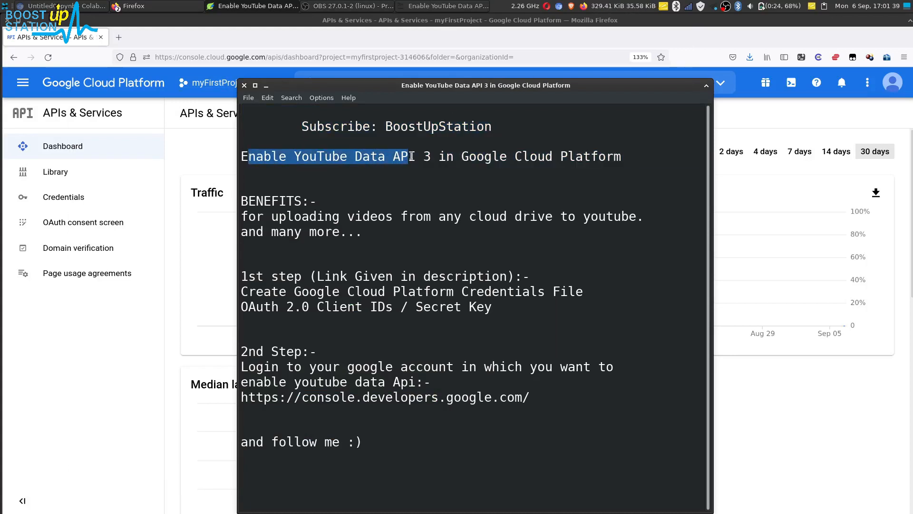
Highlight the tutorial title and the YouTube Data API 3 video-upload benefit in the notes
left_click_drag(461, 156, 579, 156)
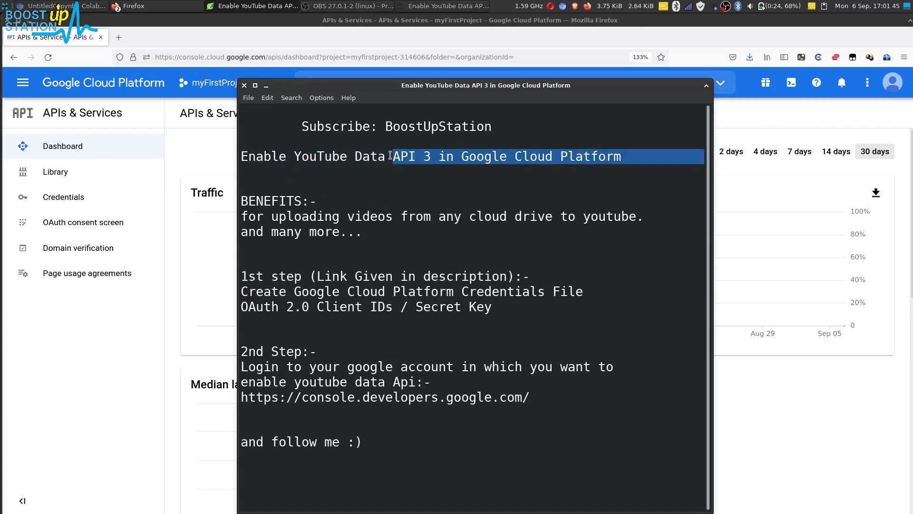
left_click_drag(269, 216, 443, 216)
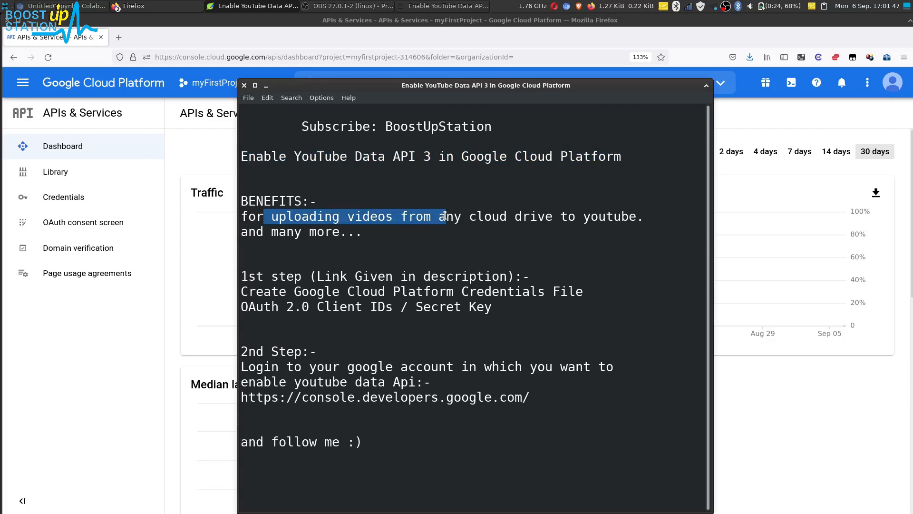
left_click_drag(443, 216, 551, 216)
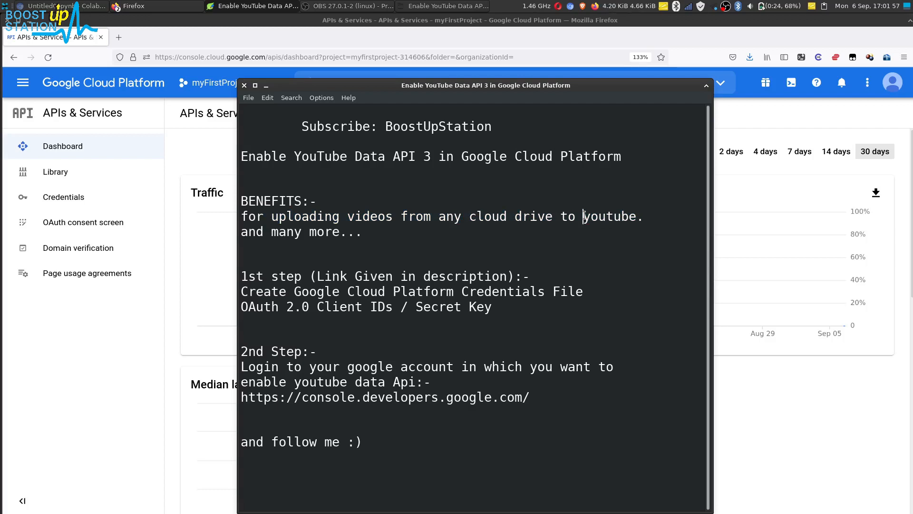
double_click(610, 216)
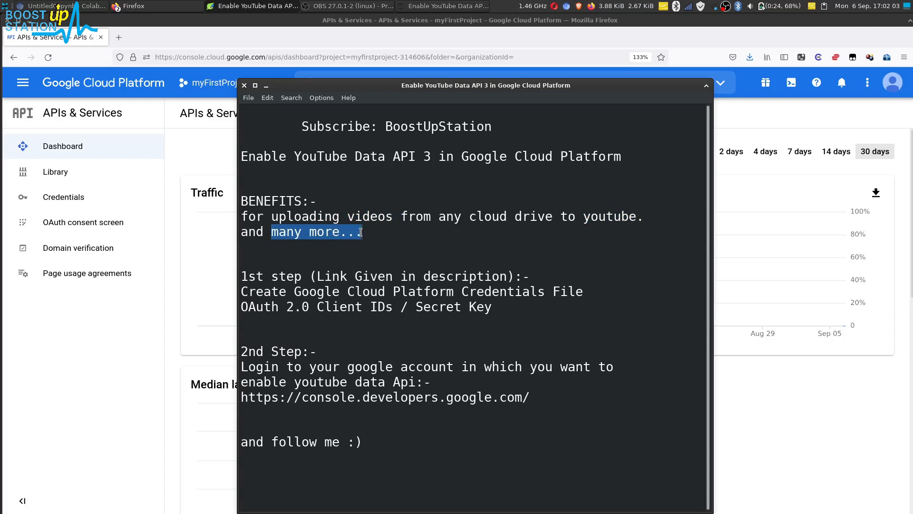
left_click(291, 270)
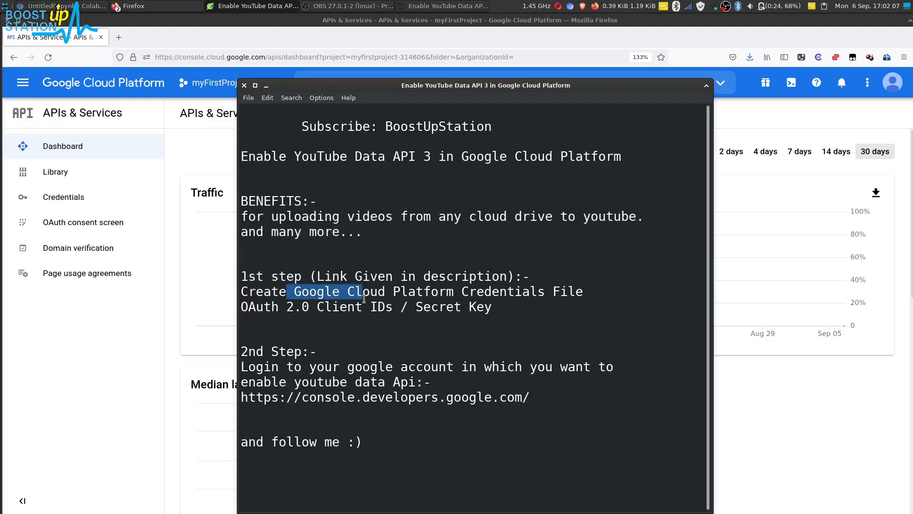
Highlight the credentials file step and the OAuth 2.0 Client IDs and secret key line
left_click_drag(361, 292, 415, 291)
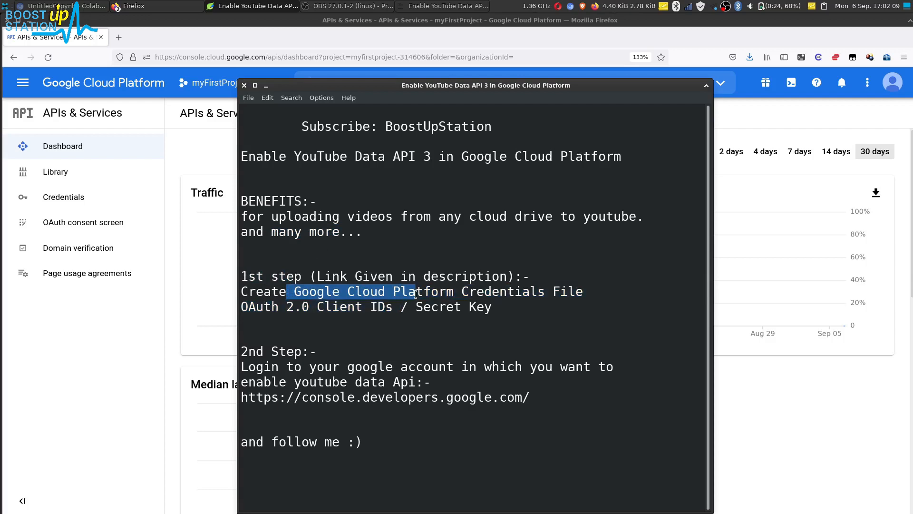
left_click_drag(414, 291, 583, 291)
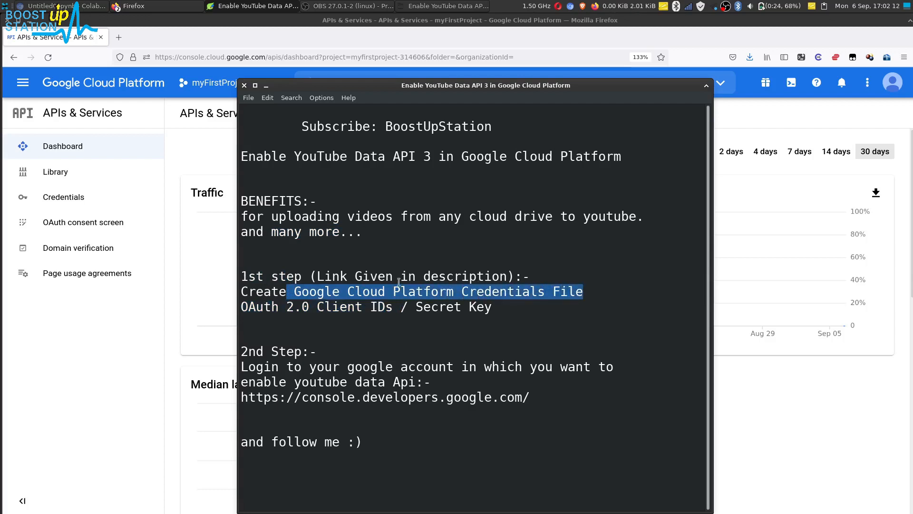
double_click(259, 307)
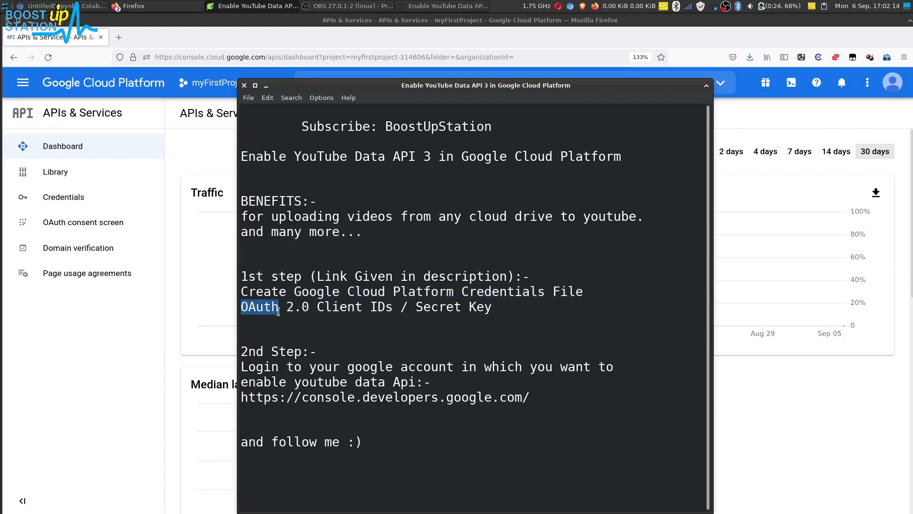
left_click_drag(278, 307, 377, 307)
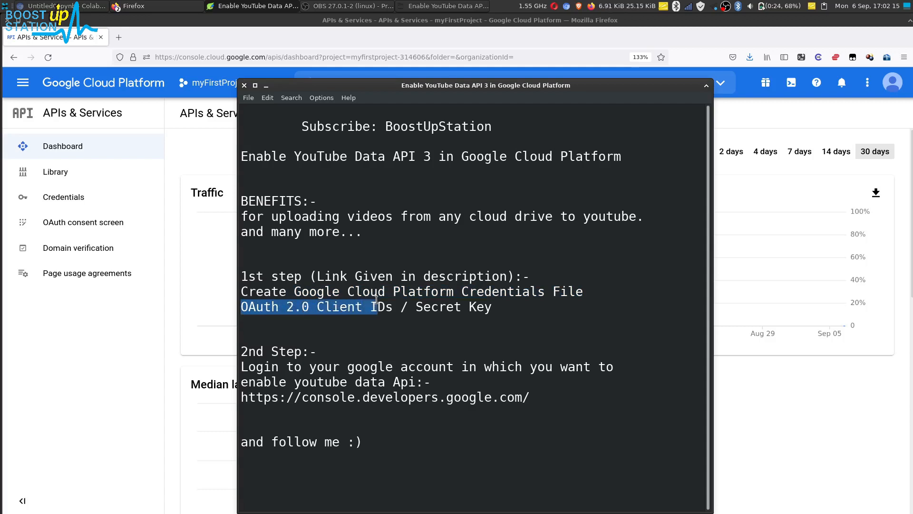
left_click_drag(373, 307, 505, 307)
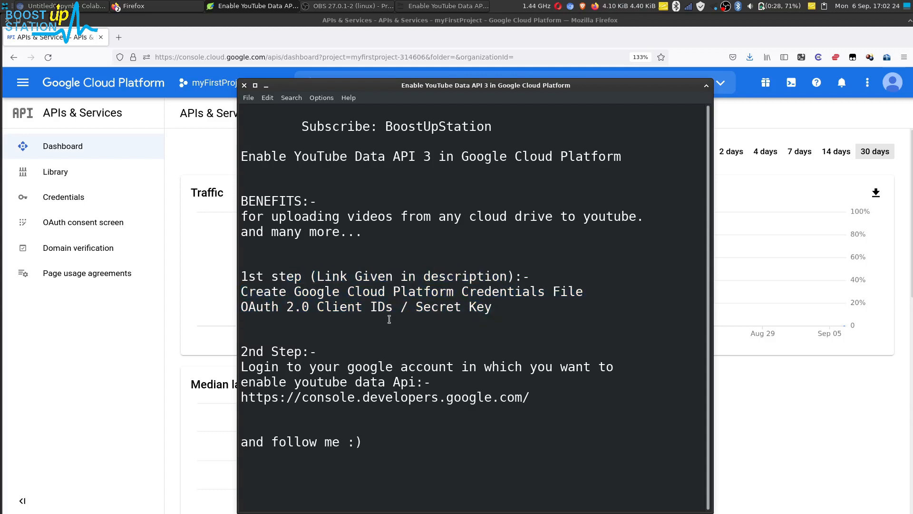
Highlight step 2's login instruction and the developer console web address
left_click_drag(241, 366, 313, 382)
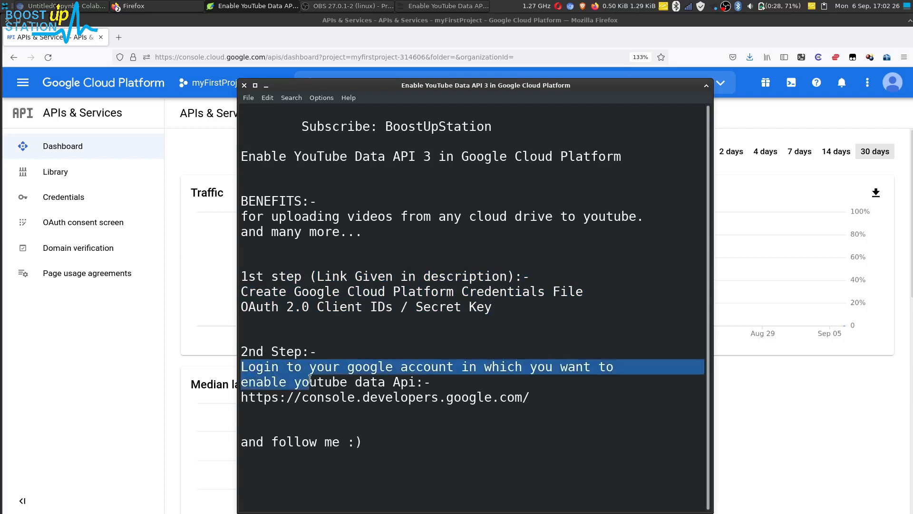
left_click(377, 397)
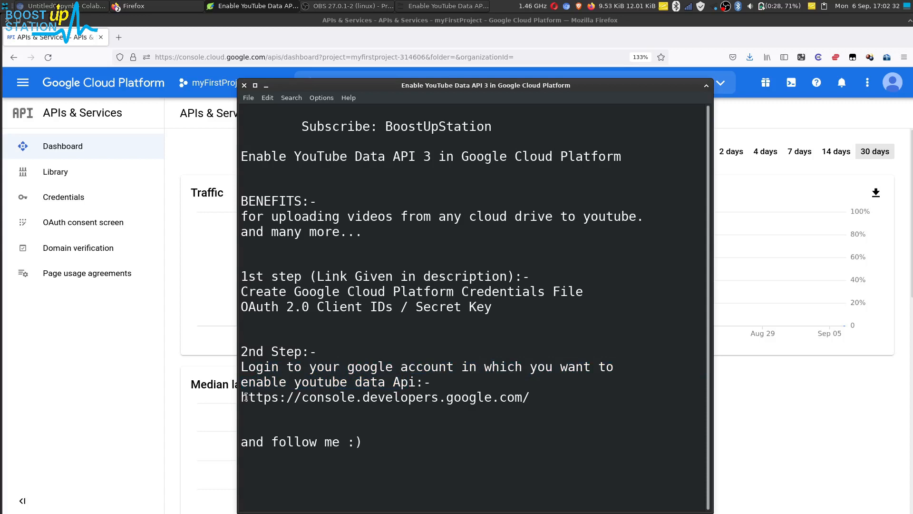
double_click(259, 397)
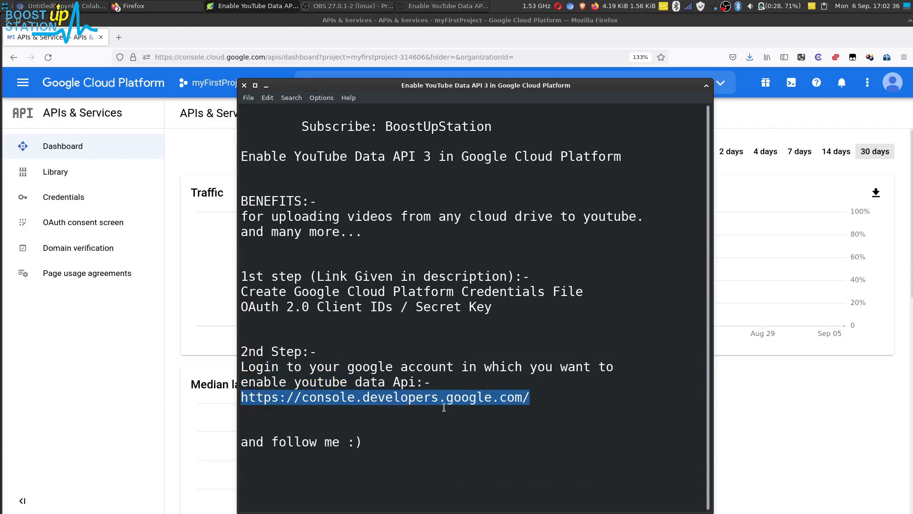
left_click(334, 57)
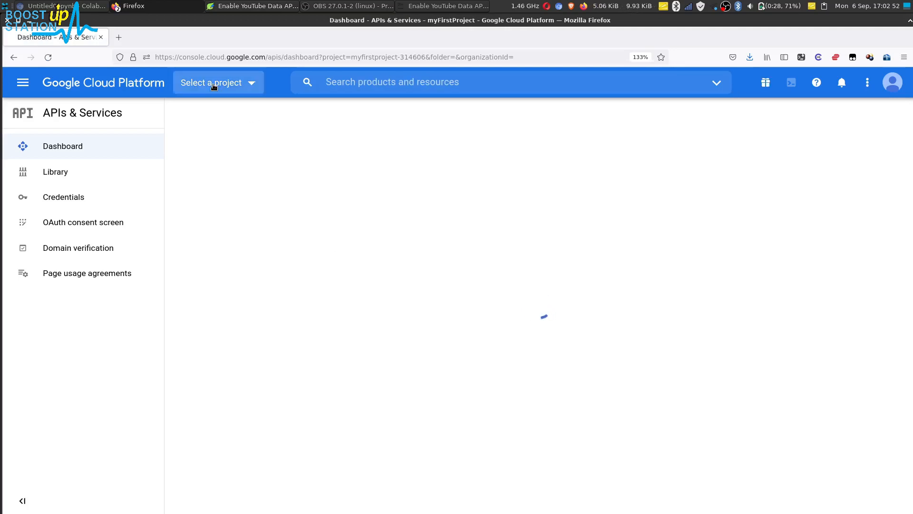
Open the project picker to confirm myFirstProject and dismiss the viewing-project notification
left_click(218, 83)
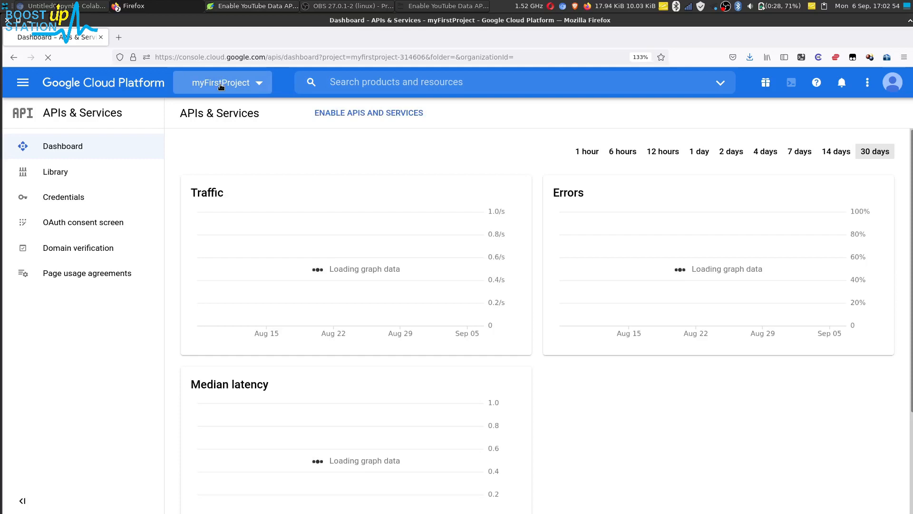
left_click(220, 82)
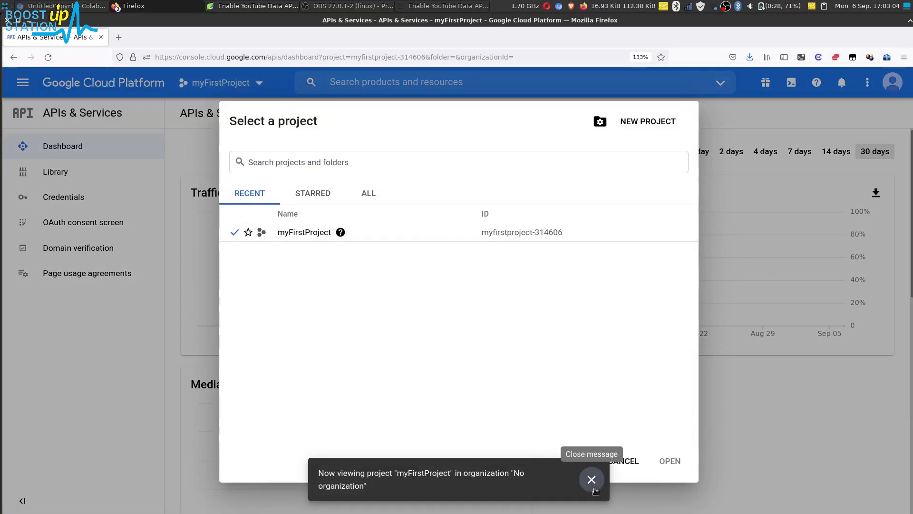
left_click(591, 480)
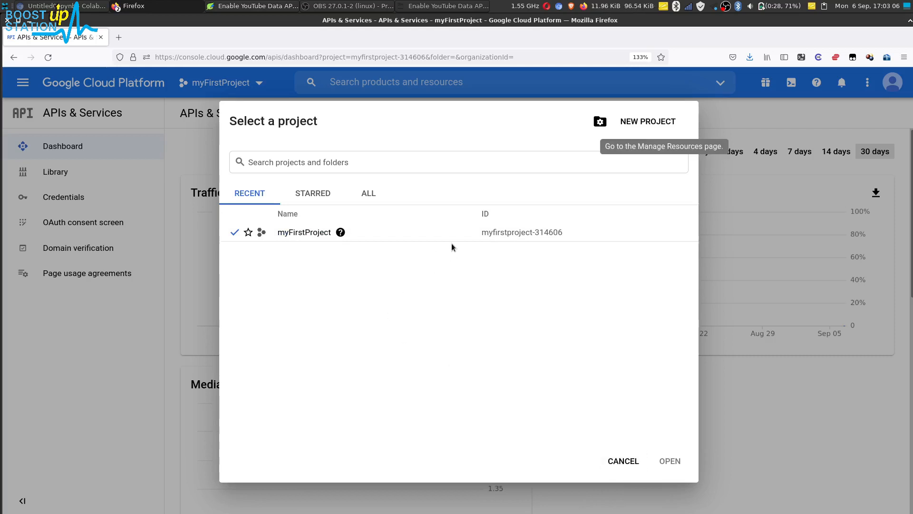
mouse_move(614, 444)
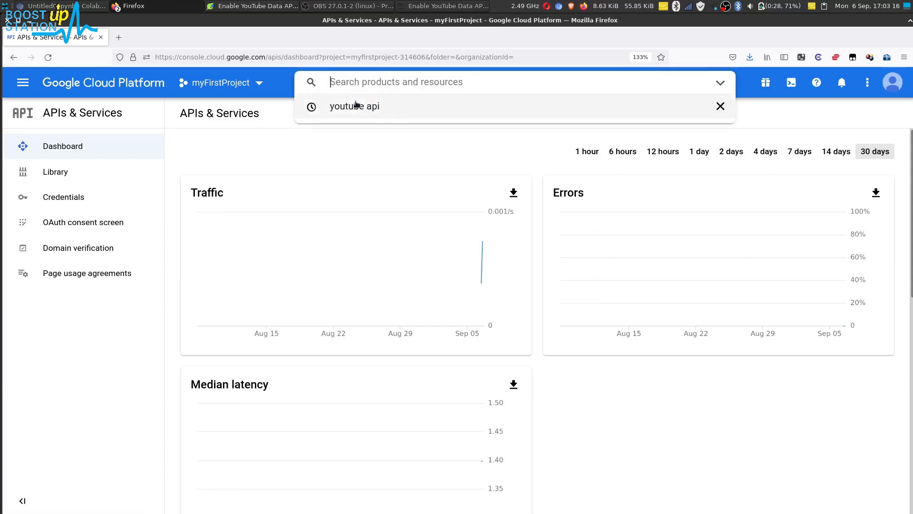
Search the console for 'youtube api' and highlight the YouTube Data API v3 result
left_click(353, 106)
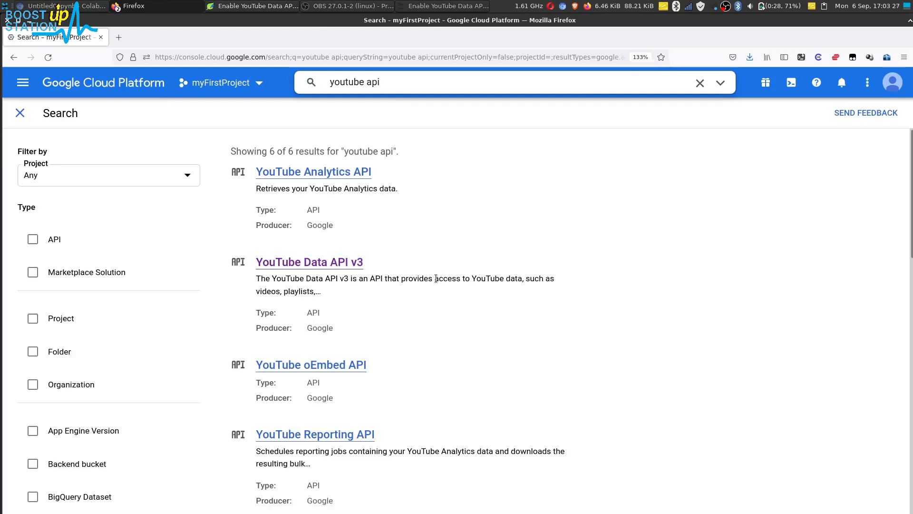
left_click_drag(419, 278, 511, 278)
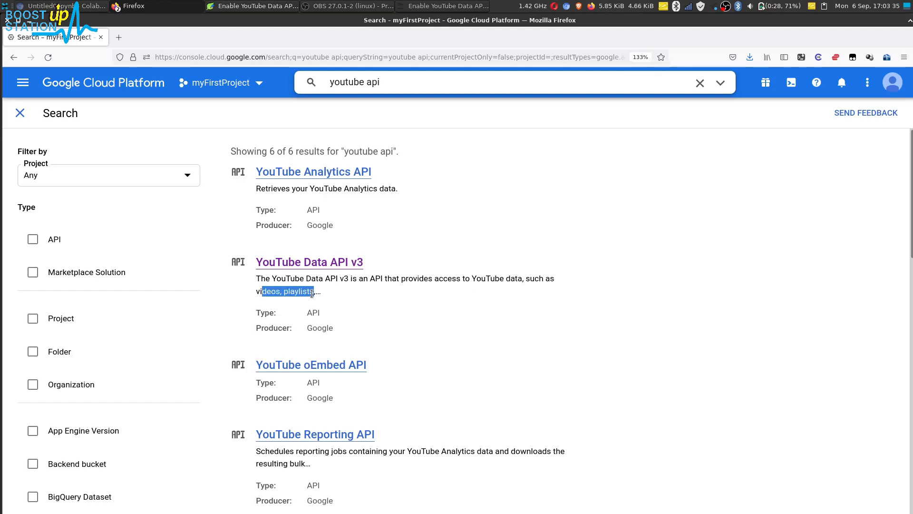
mouse_move(296, 262)
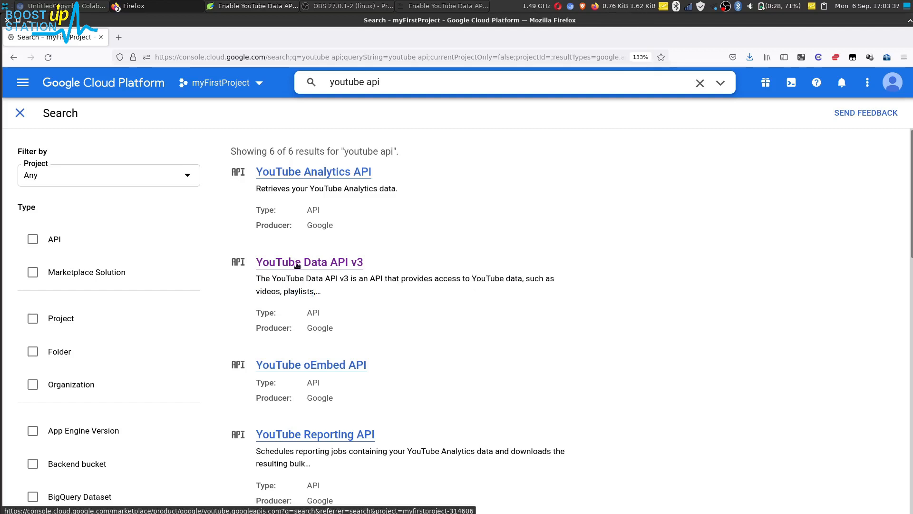
Open the YouTube Data API v3 product page and enable it
left_click(309, 262)
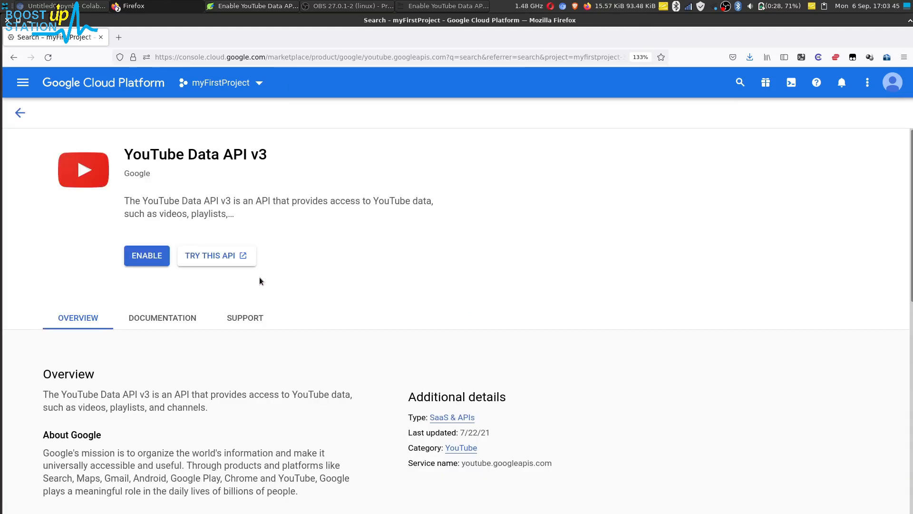
mouse_move(146, 255)
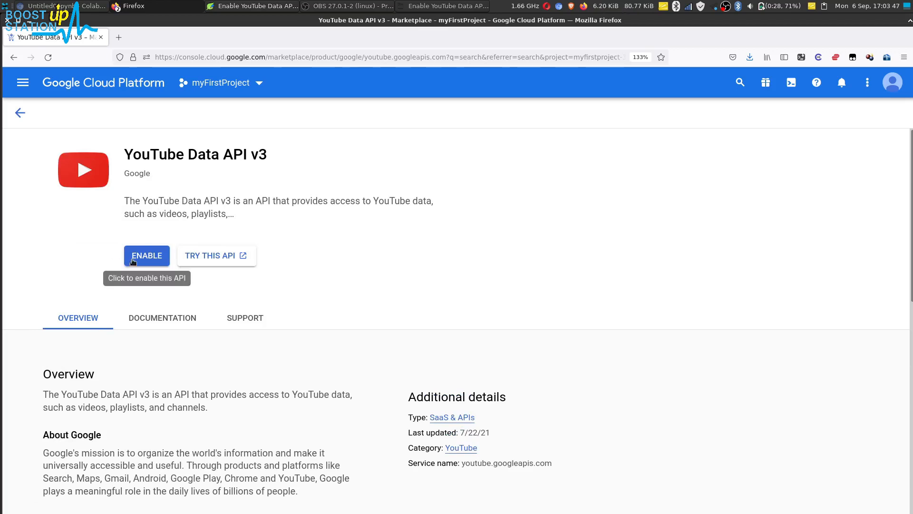
mouse_move(35, 305)
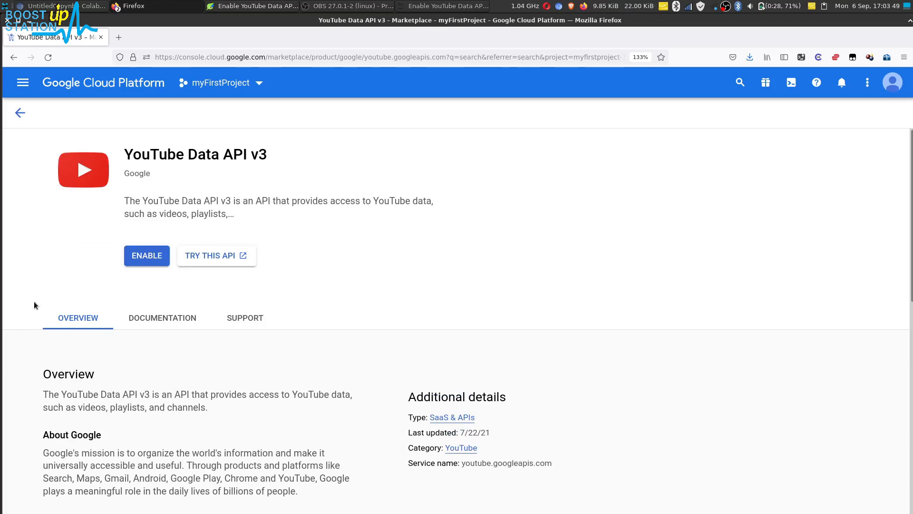
mouse_move(147, 255)
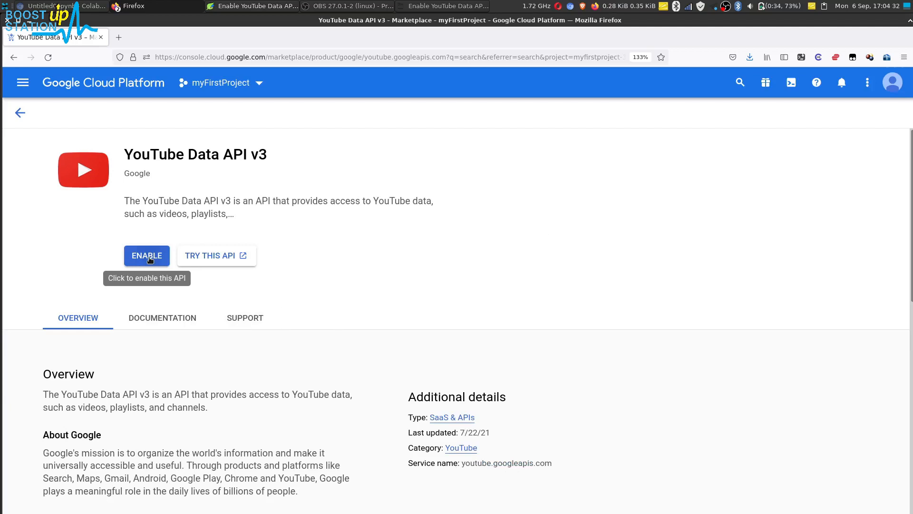
left_click(146, 255)
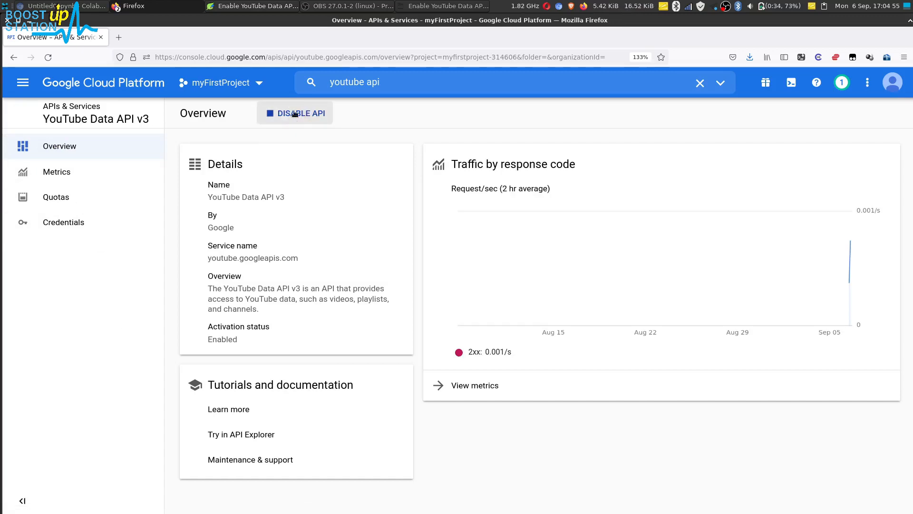
mouse_move(298, 126)
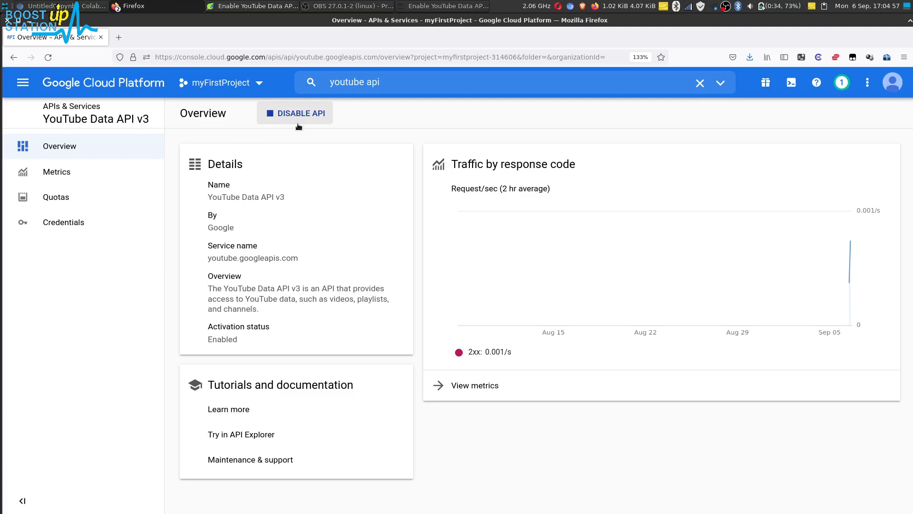
mouse_move(285, 112)
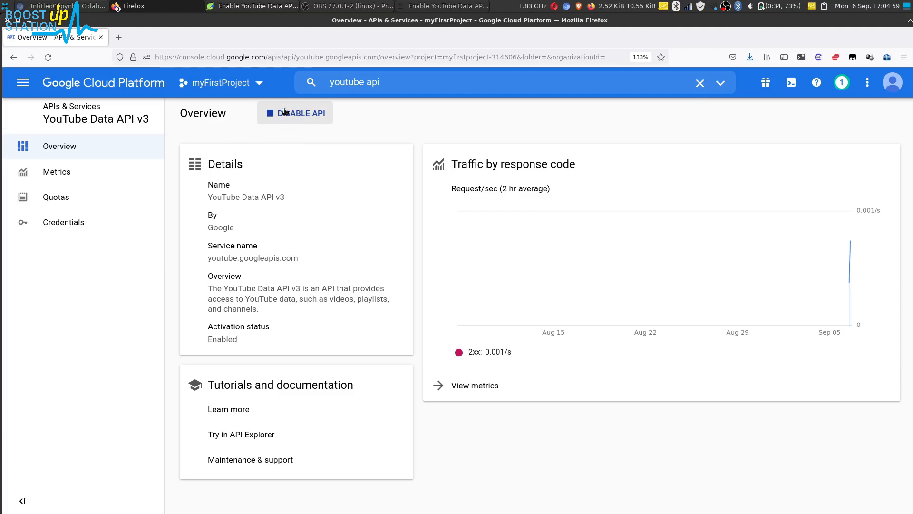
mouse_move(255, 218)
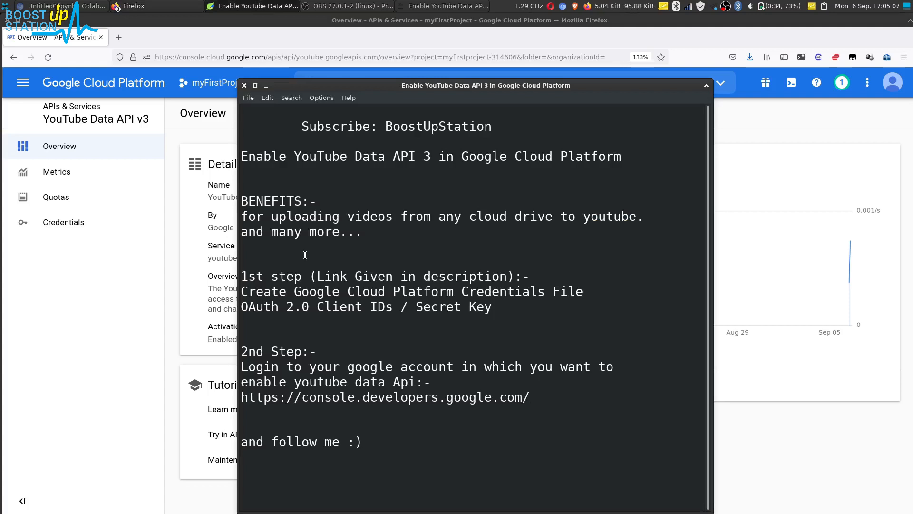
double_click(496, 291)
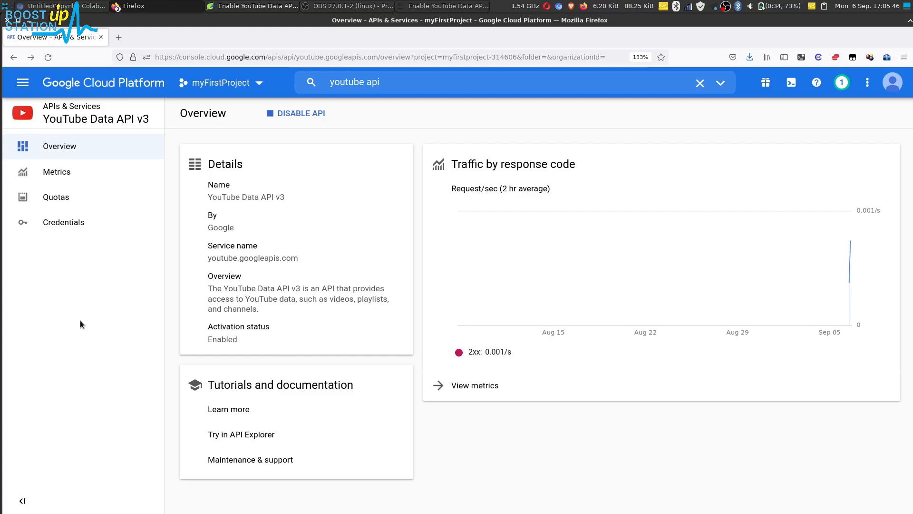
mouse_move(62, 222)
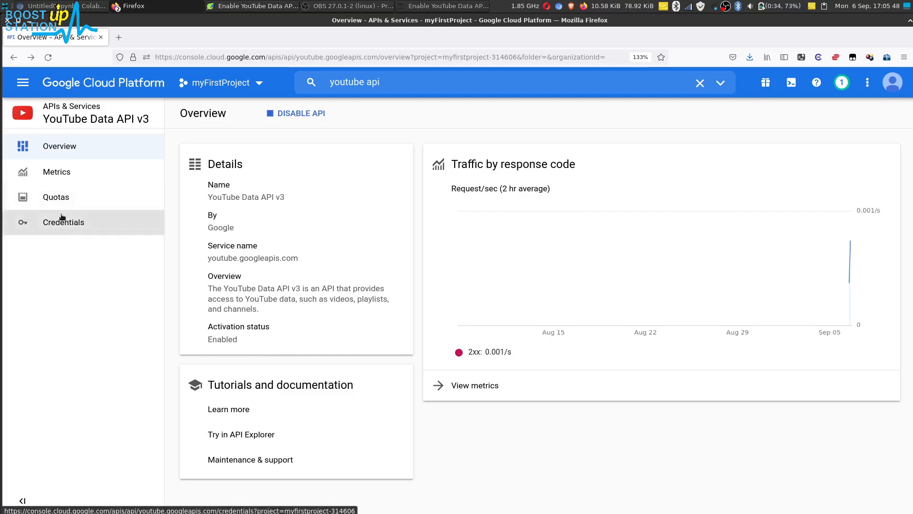
On the Credentials page, save the Desktop client 1 client secret JSON file
left_click(62, 222)
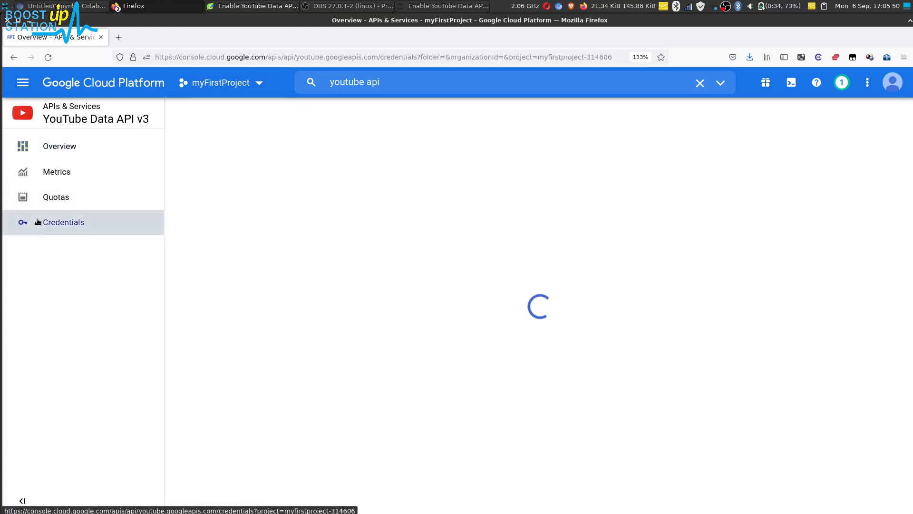
left_click(63, 223)
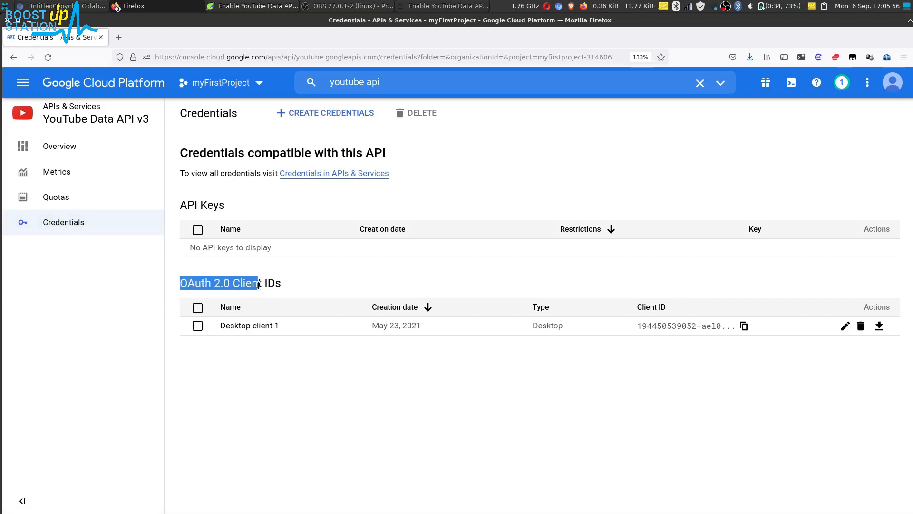
left_click_drag(233, 283, 286, 283)
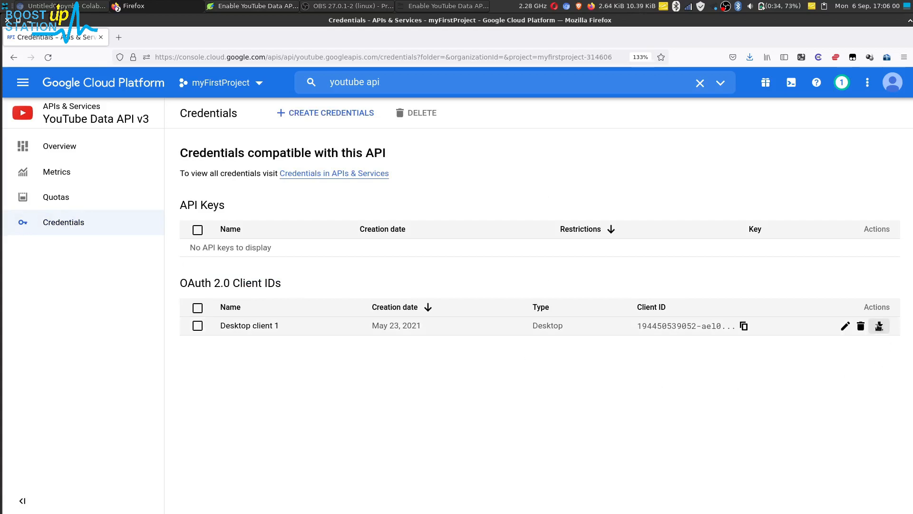
left_click(879, 326)
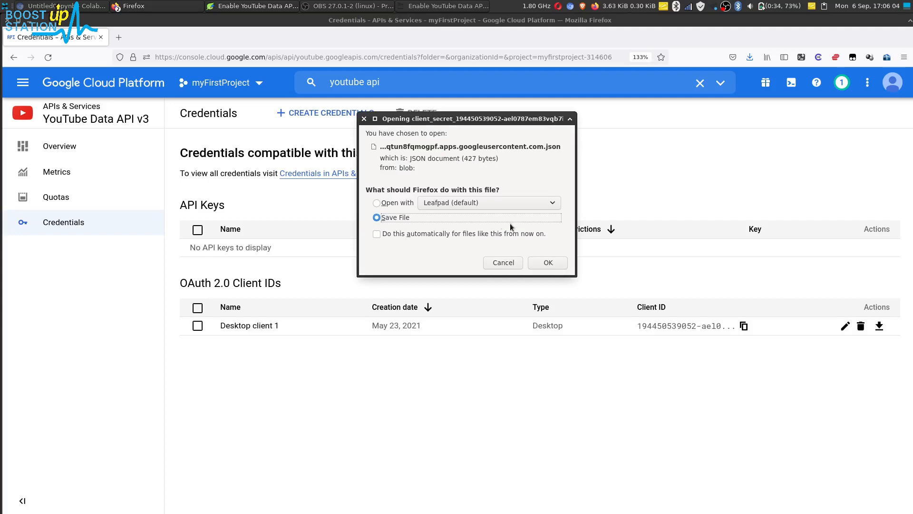
left_click(547, 263)
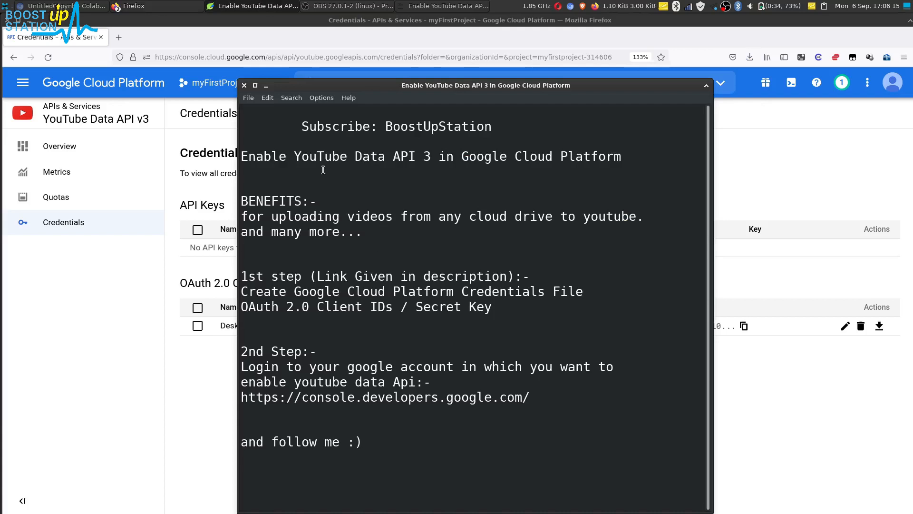
Highlight 'YouTube Data API 3' and 'Credentials' in the Leafpad notes
left_click_drag(294, 156, 431, 156)
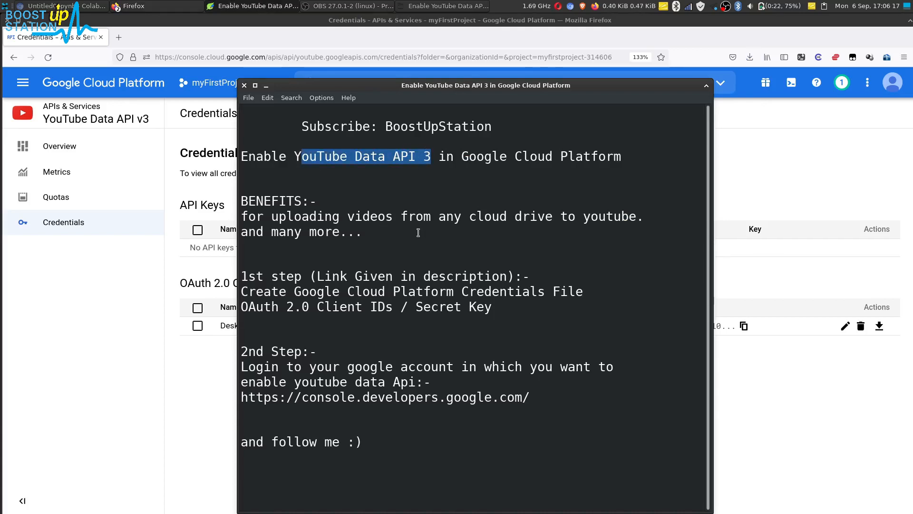
double_click(503, 291)
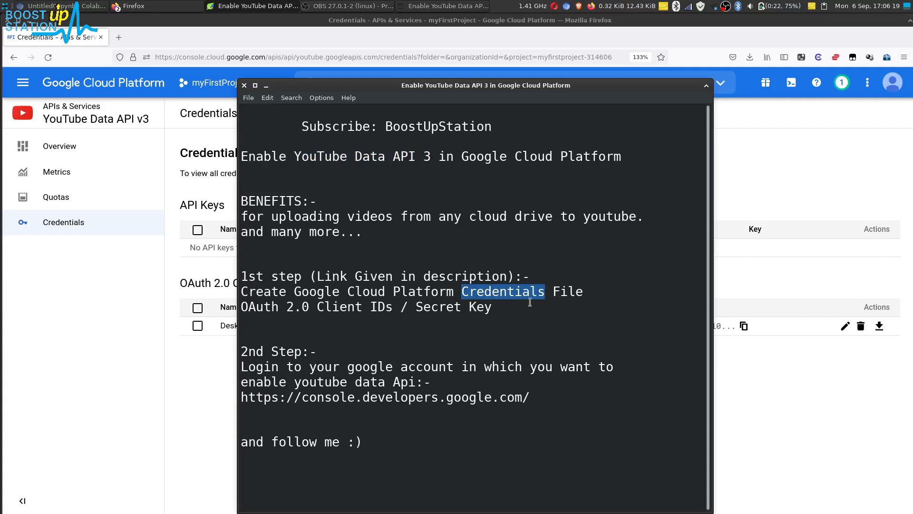